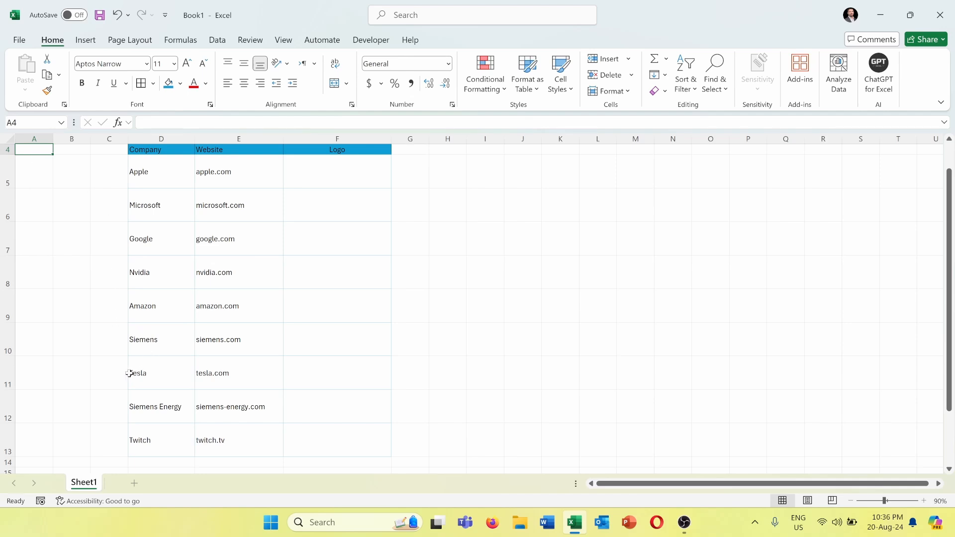
mouse_move(221, 460)
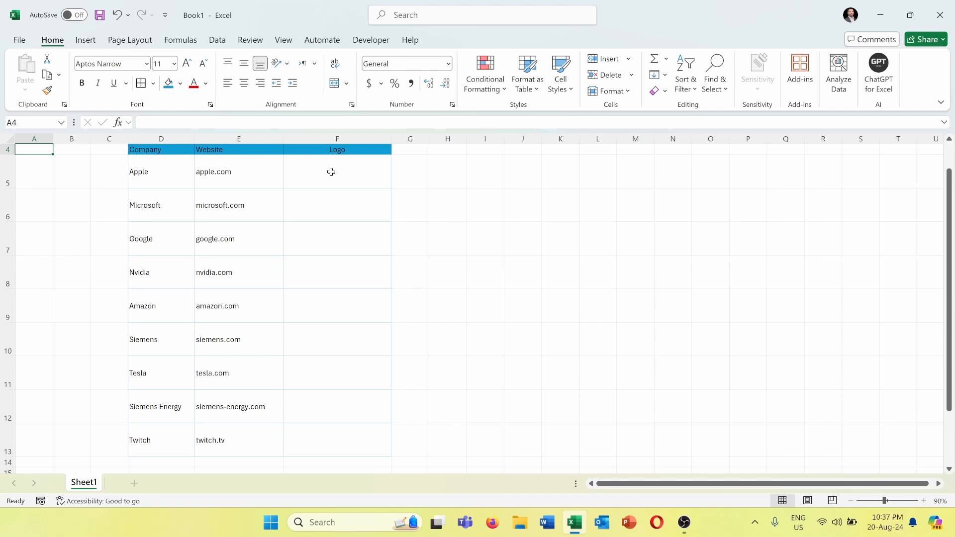
Step: Begin Apple's Logo formula in F5 as =IMAGE(CONCAT( using autocomplete
click(337, 171)
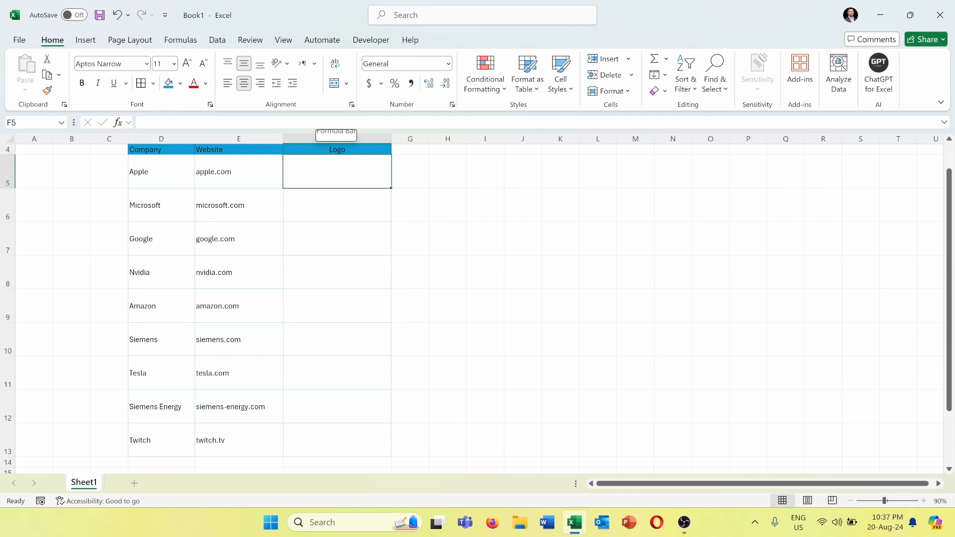
text(=)
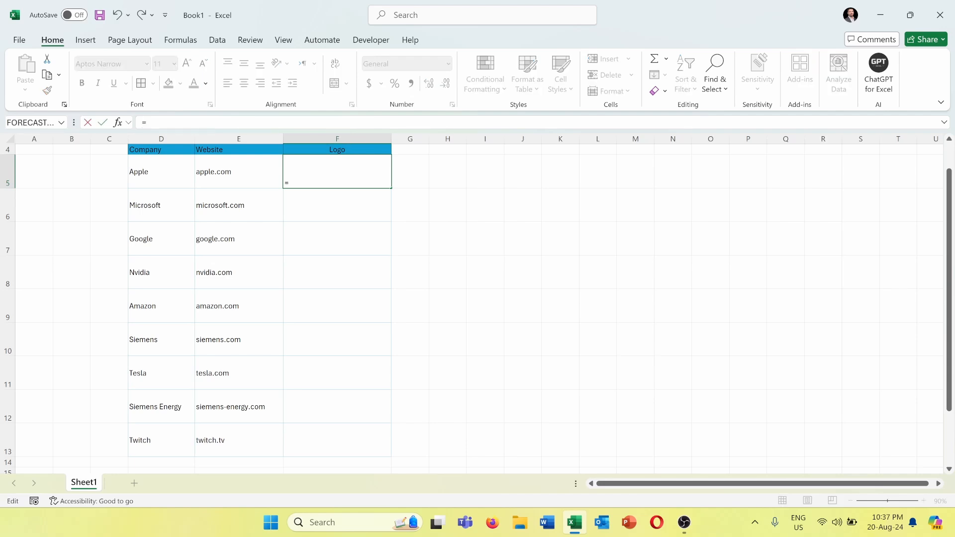
text(IM)
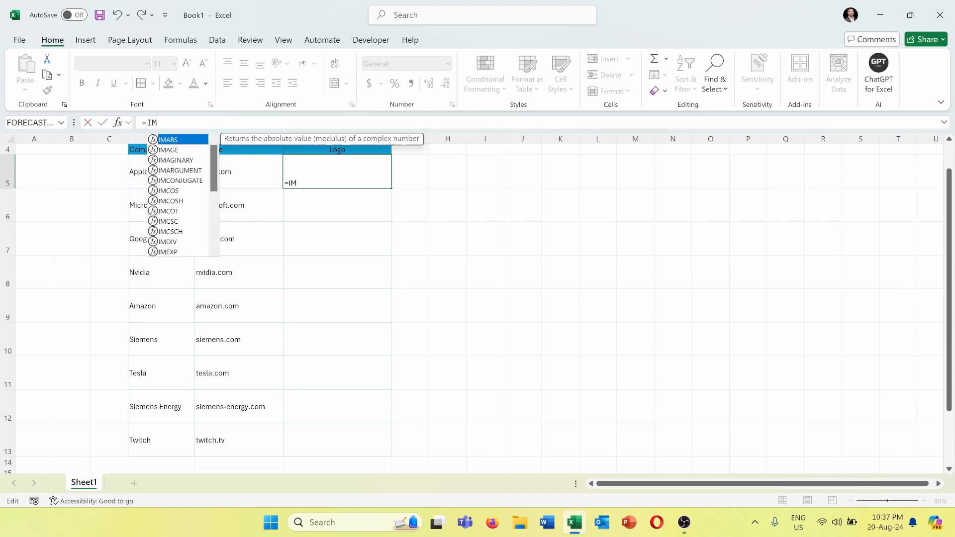
text(AGE()
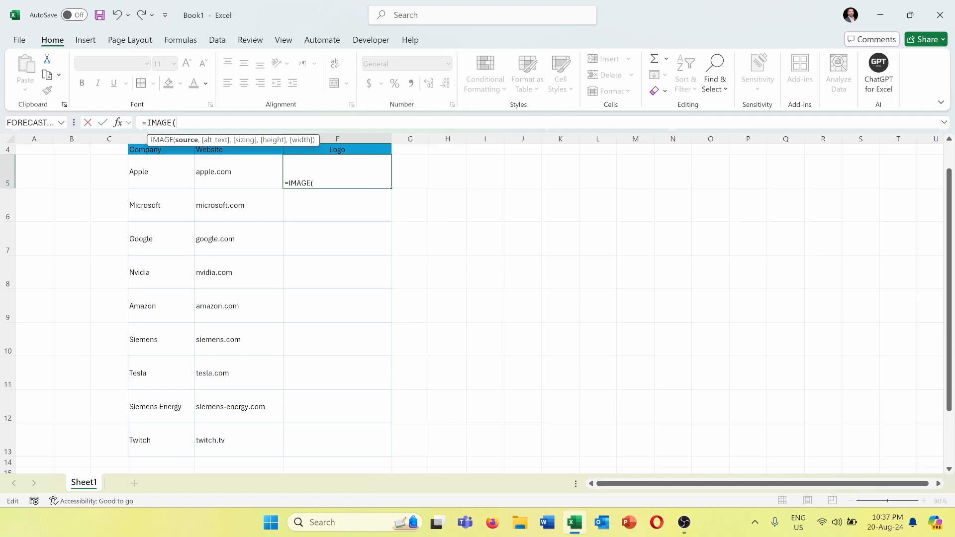
text(C)
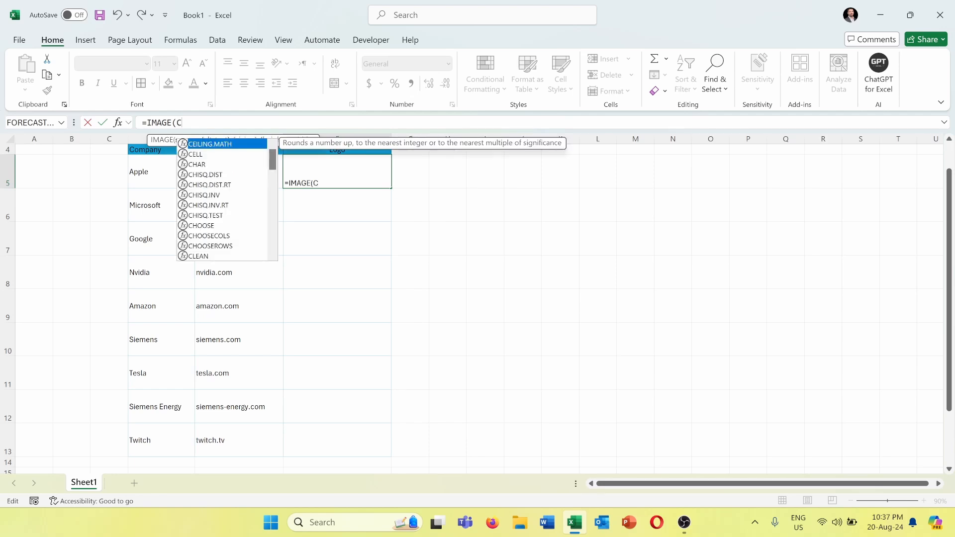
text(ONCA)
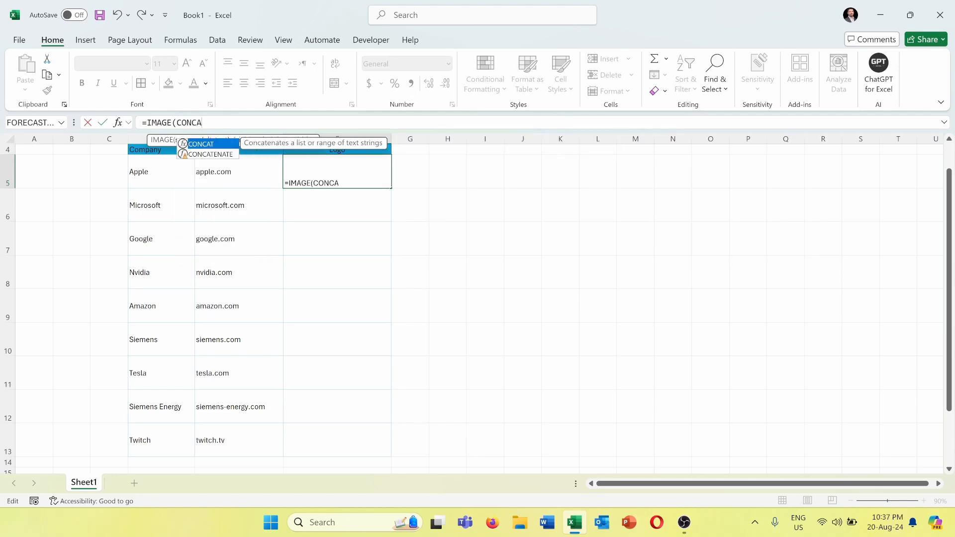
text(T()
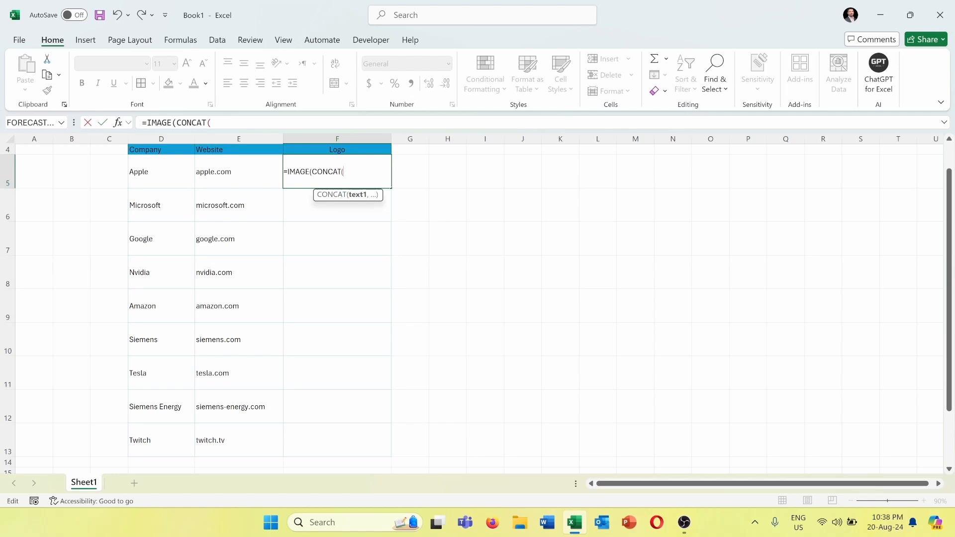
text("h)
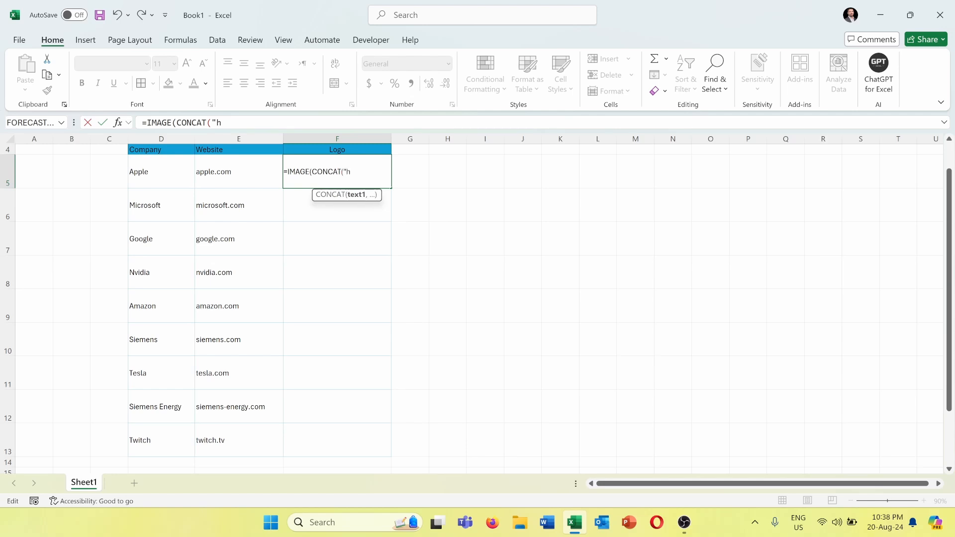
text(ttps)
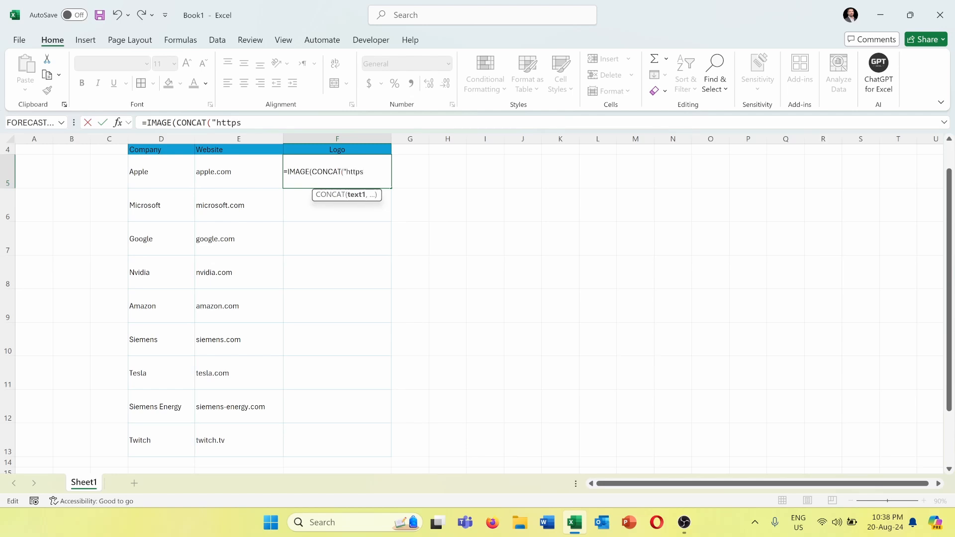
text(://)
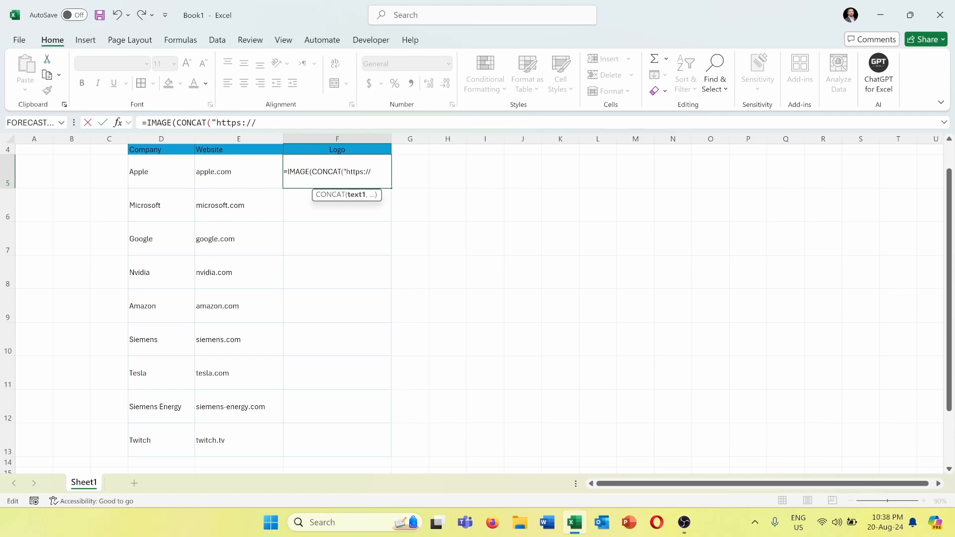
text(lo)
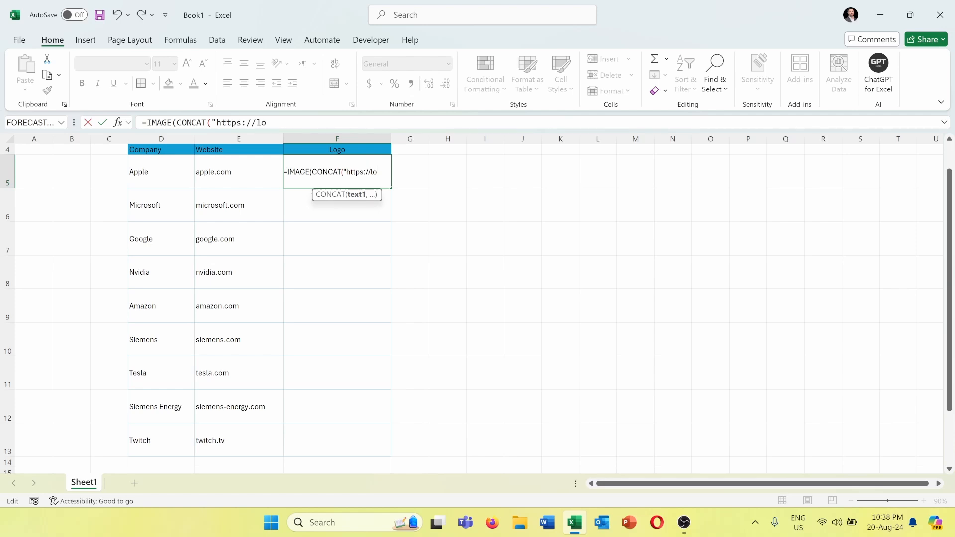
text(go.)
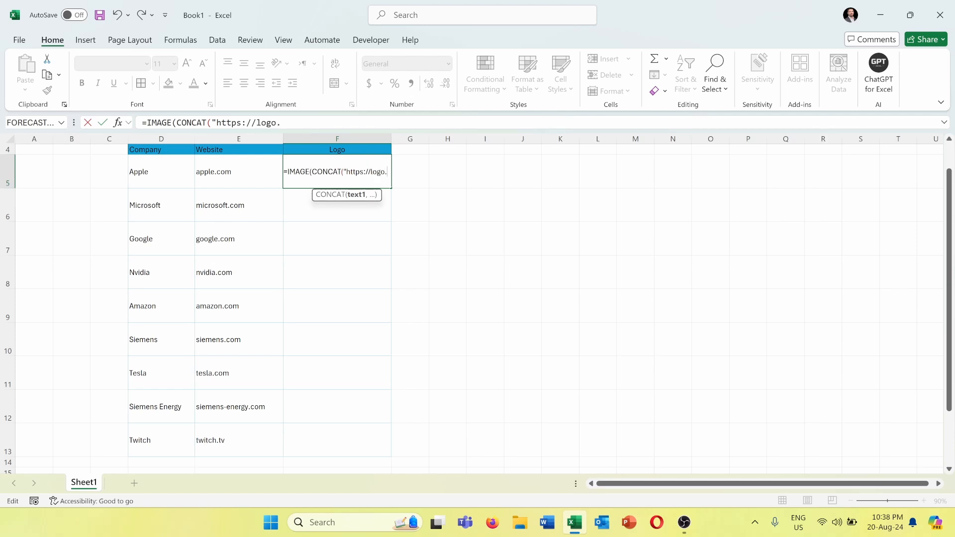
text(clear)
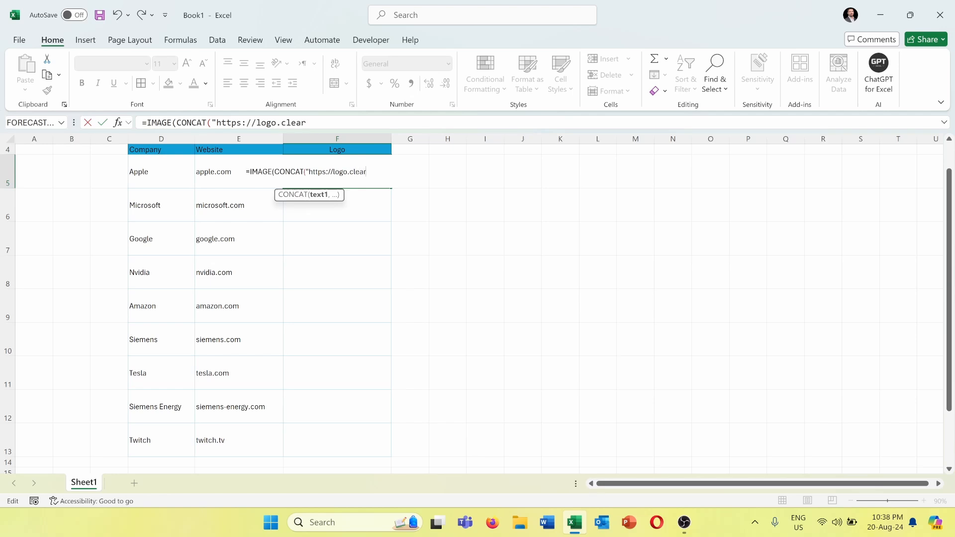
text(bit)
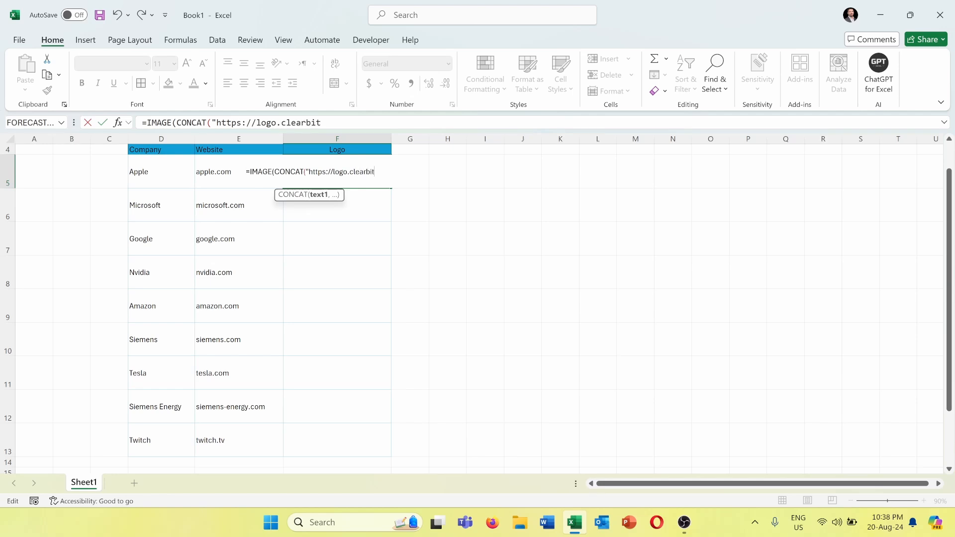
text(.com/)
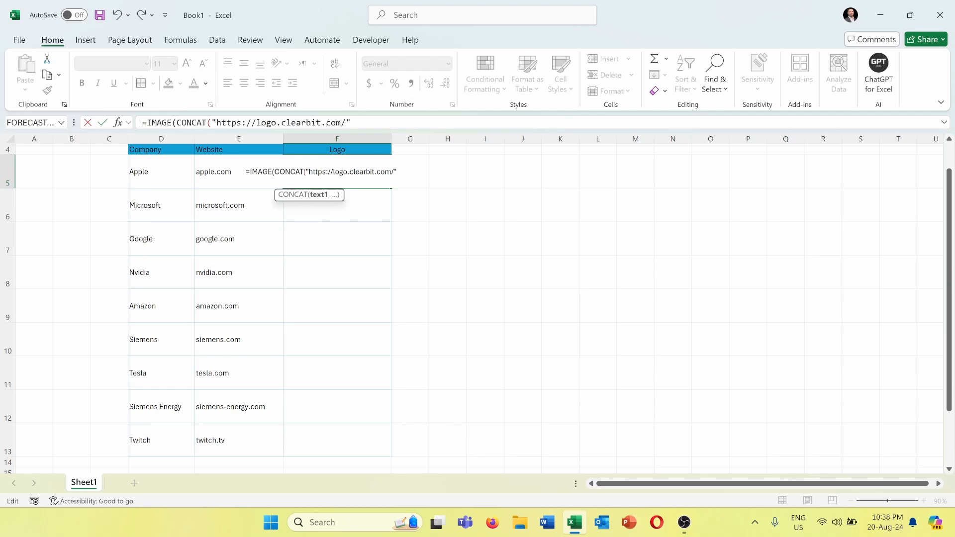
text(,E5)))
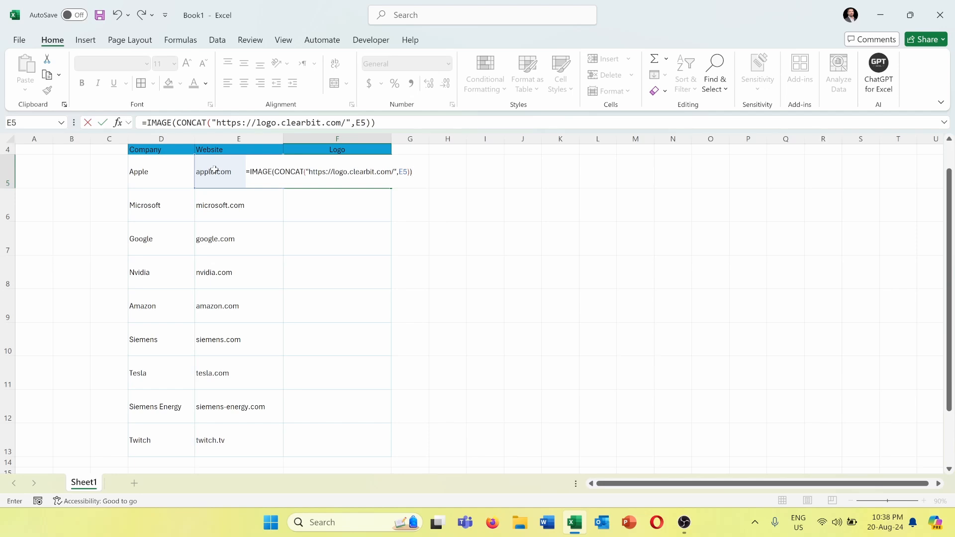
Step: Commit the formula so F5 shows the Apple logo, then reselect F5
key(Enter)
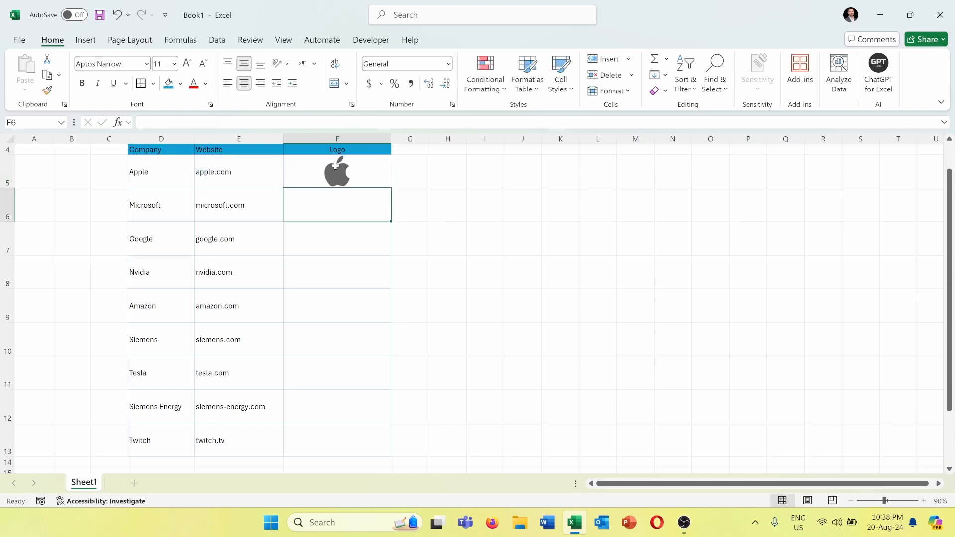
click(337, 171)
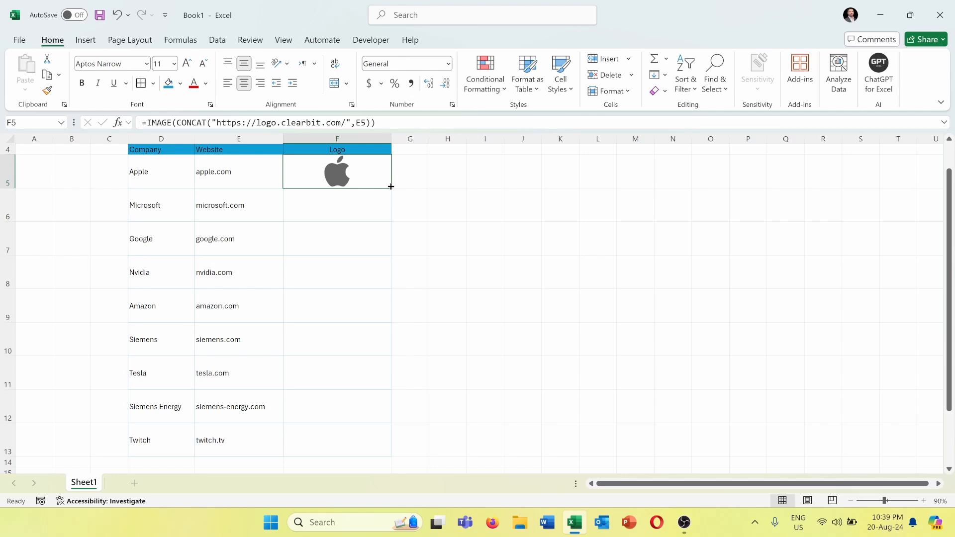
Step: Fill the logo formula from F5 down to F13 for all nine companies through Twitch
drag(390, 186, 390, 455)
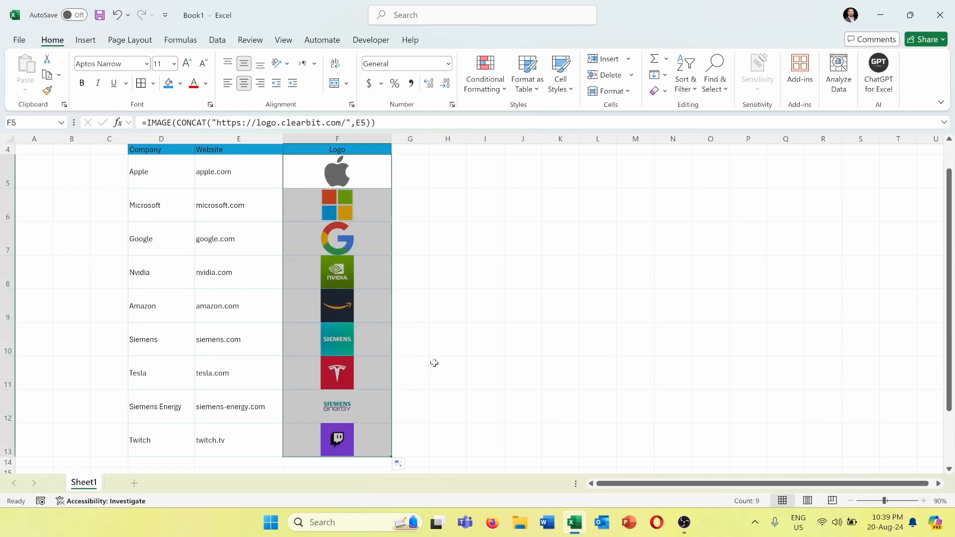
mouse_move(432, 324)
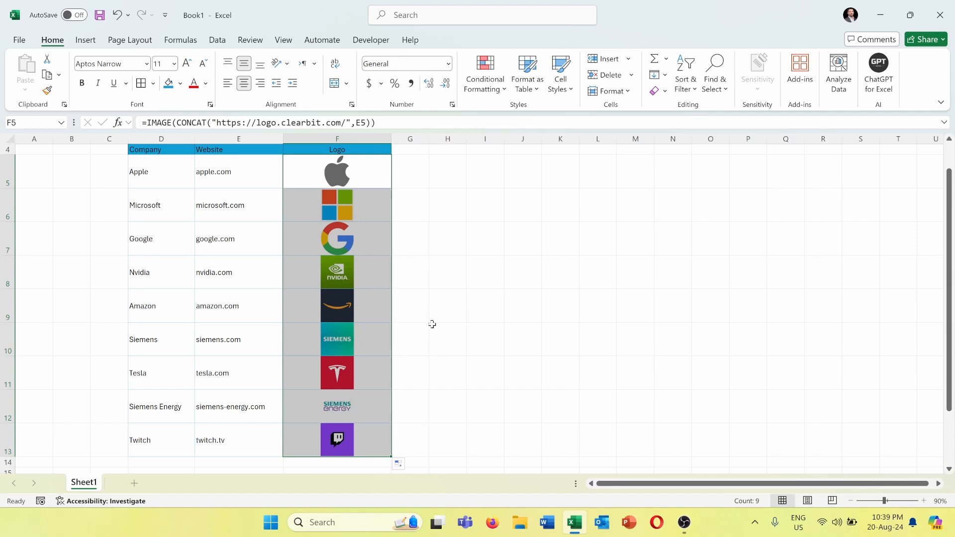
mouse_move(402, 189)
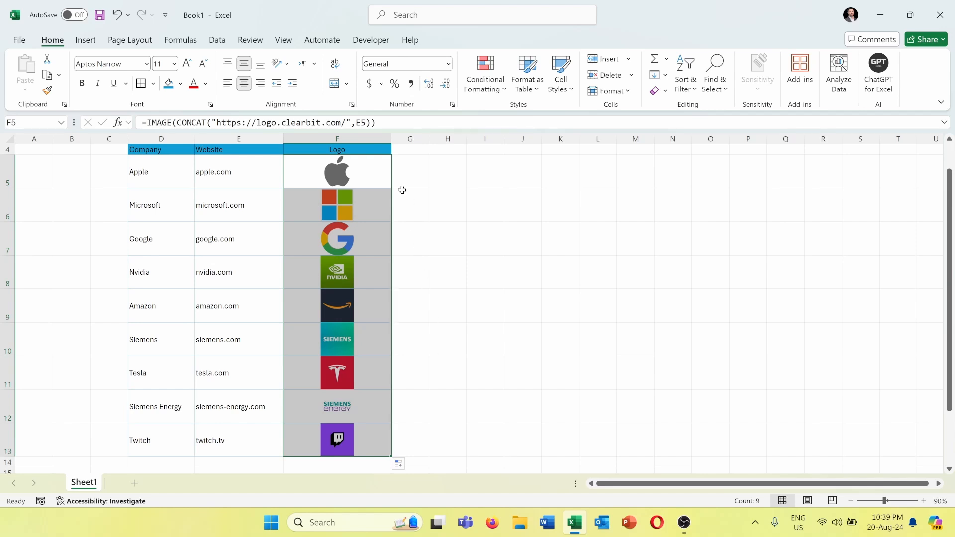
mouse_move(486, 330)
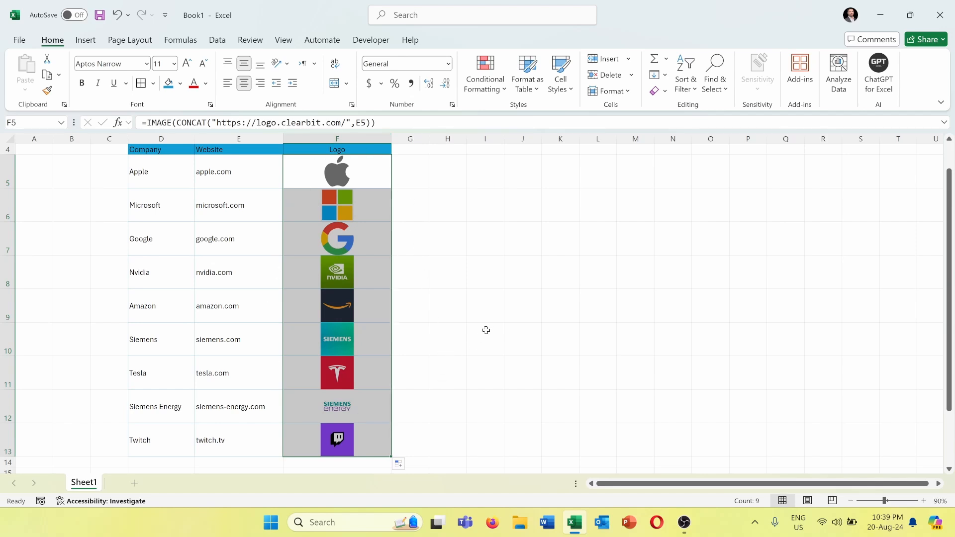